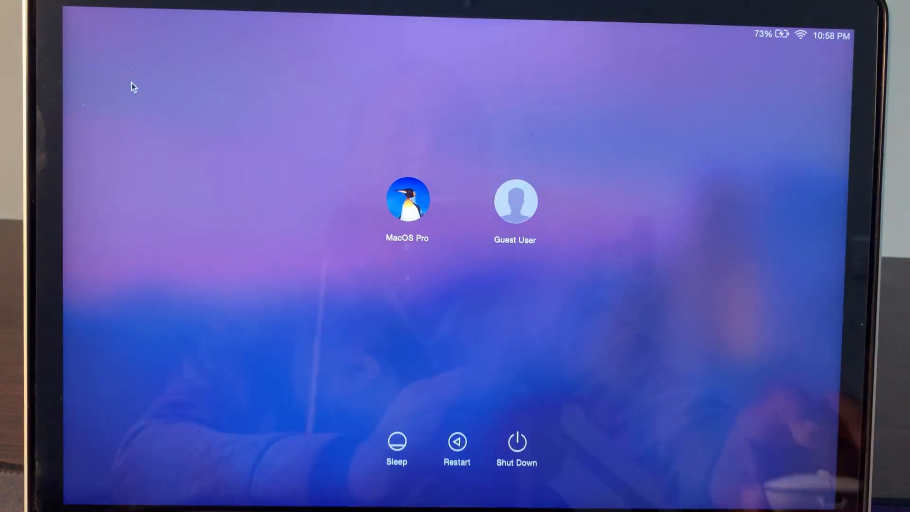
{"action": "mouse_move", "coordinate": [412, 218]}
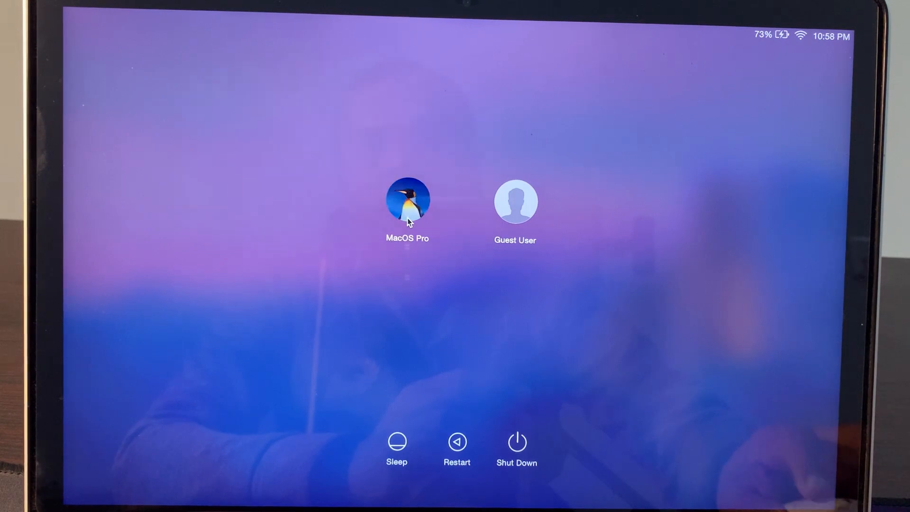
Step: Sign in to the MacOS Pro account with its password from the login window
{"action": "left_click", "coordinate": [407, 202]}
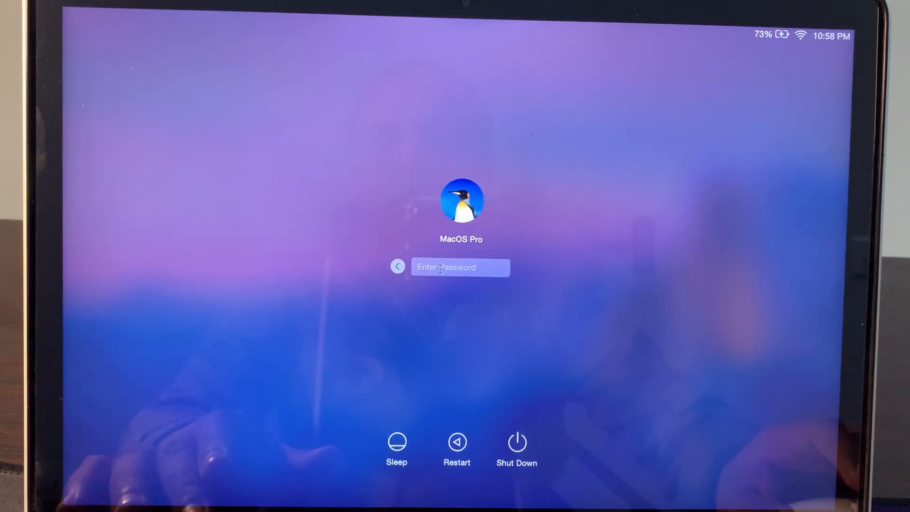
{"action": "type", "text": "••••"}
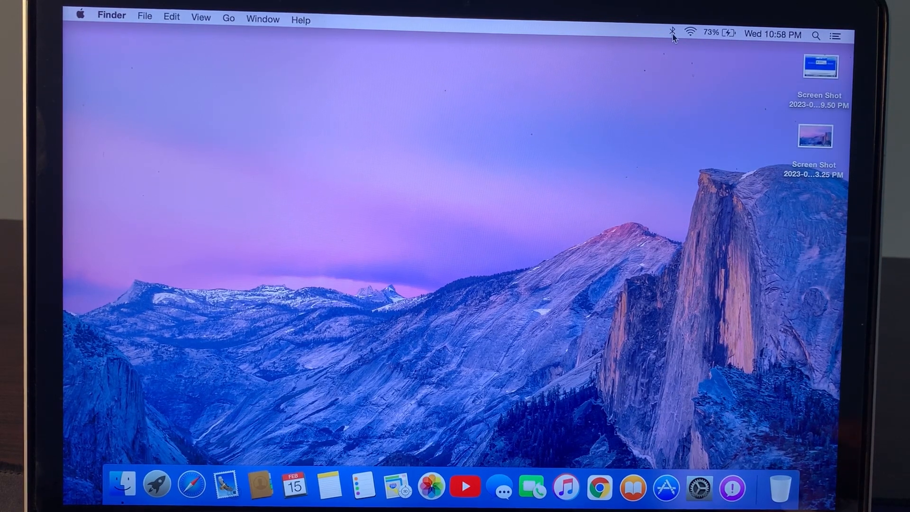
Step: Open the menu bar Bluetooth menu showing Bluetooth on and the paired AirPods
{"action": "left_click", "coordinate": [672, 31]}
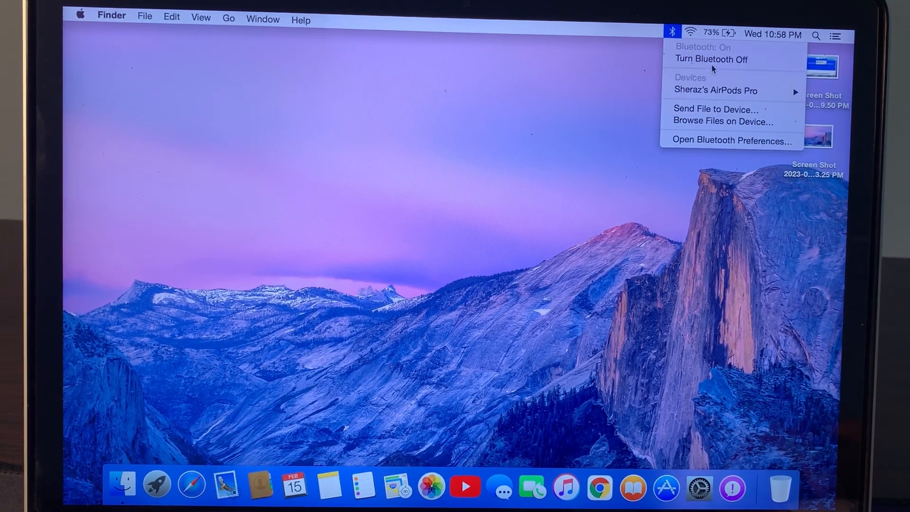
{"action": "mouse_move", "coordinate": [705, 59]}
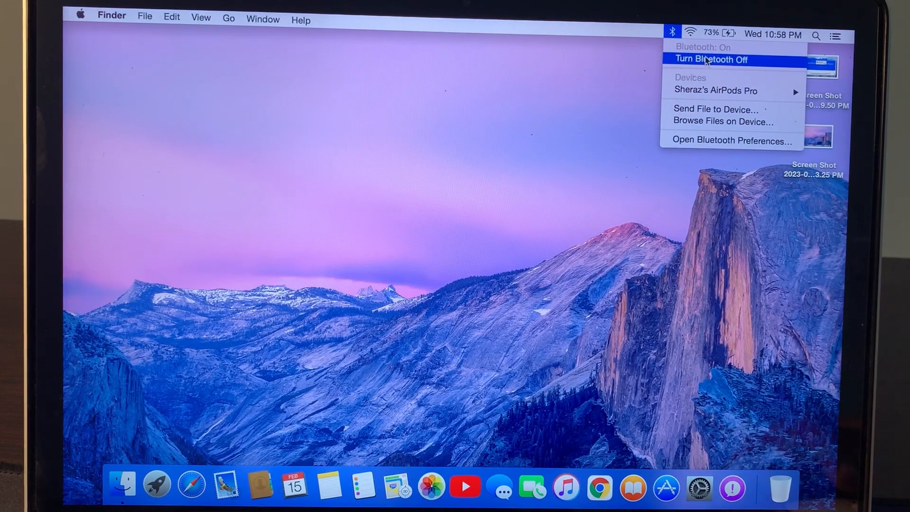
{"action": "mouse_move", "coordinate": [593, 61]}
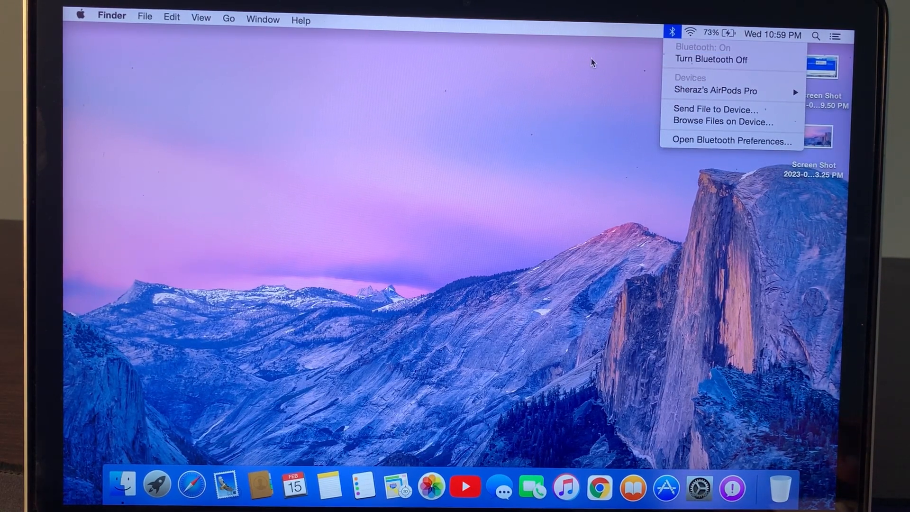